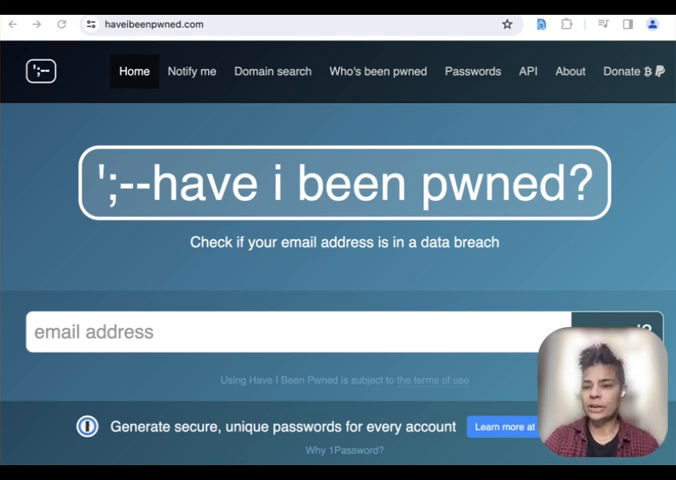
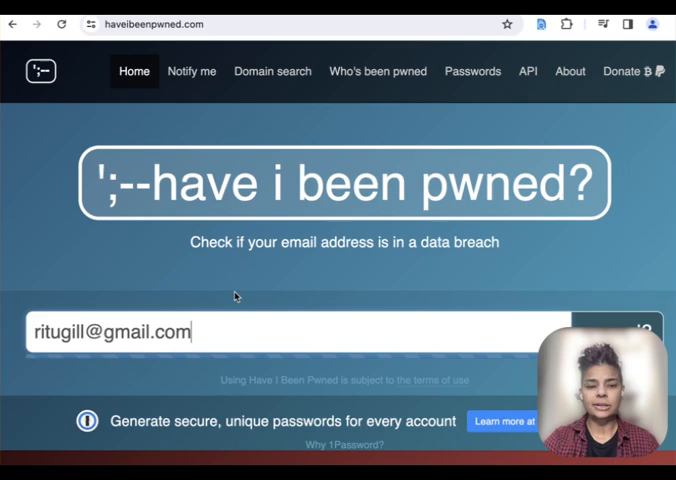
Step: Run the pwned? check and review the 6 breaches: Dailymotion, Digimon, Dubsmash, IndiaMART, LinkedIn, Paytm
{"action": "left_click", "coordinate": [640, 332]}
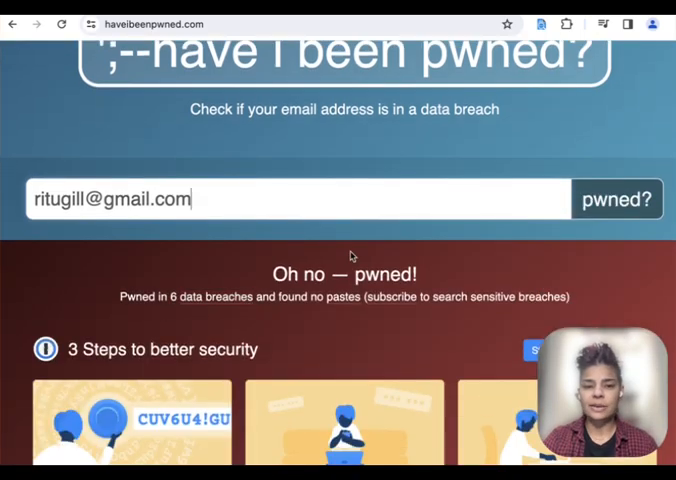
{"action": "scroll", "scroll_direction": "down", "scroll_amount": 3}
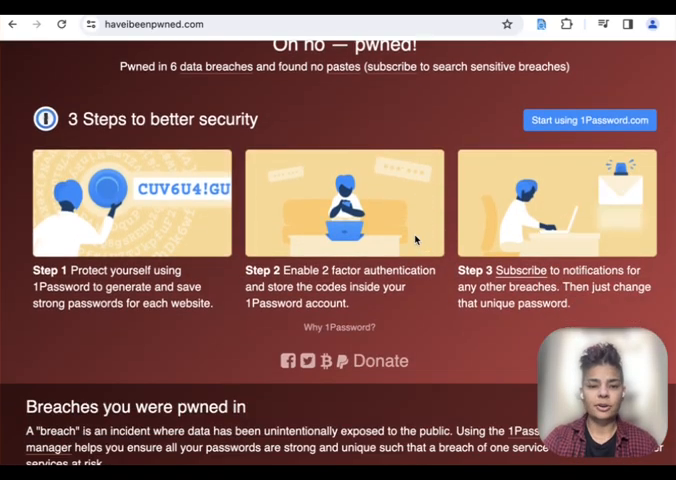
{"action": "scroll", "scroll_direction": "down", "scroll_amount": 3}
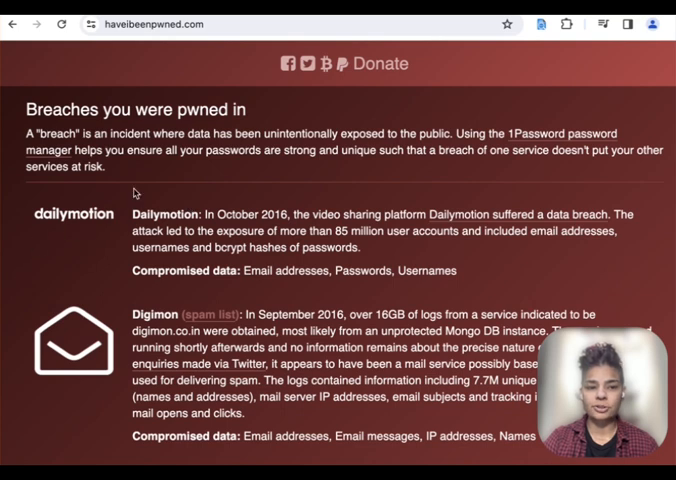
{"action": "scroll", "scroll_direction": "down", "scroll_amount": 3}
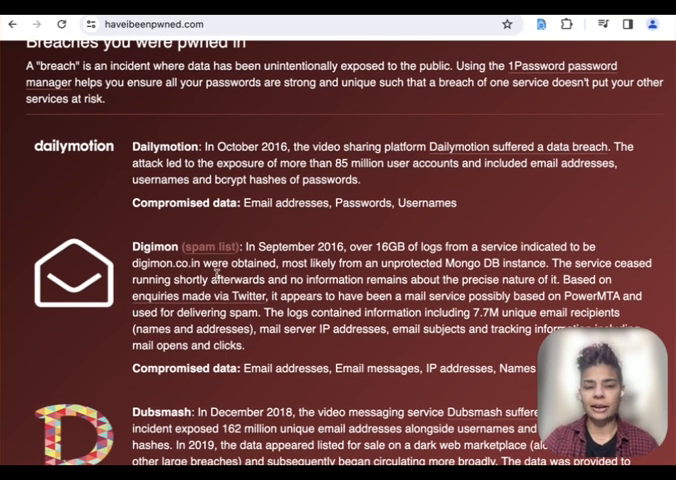
{"action": "mouse_move", "coordinate": [368, 168]}
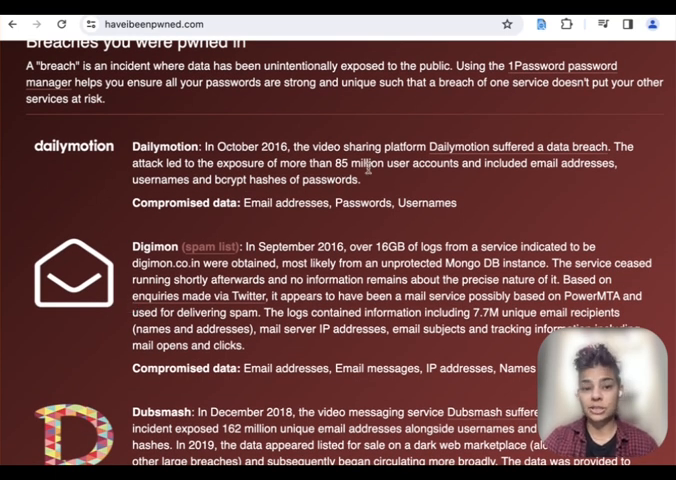
{"action": "scroll", "scroll_direction": "down", "scroll_amount": 3}
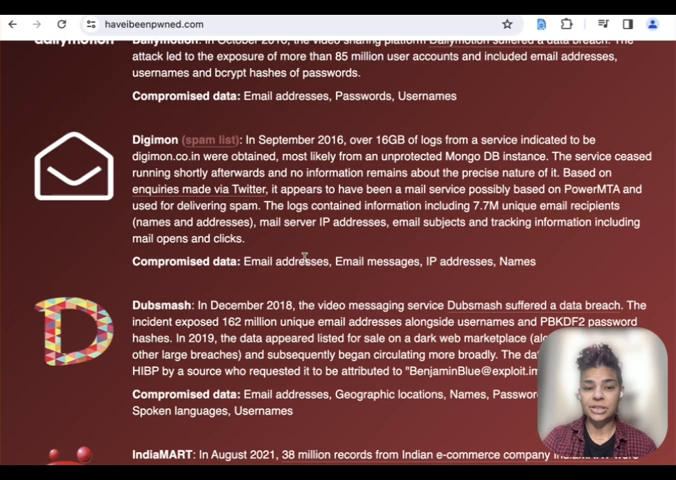
{"action": "mouse_move", "coordinate": [230, 252]}
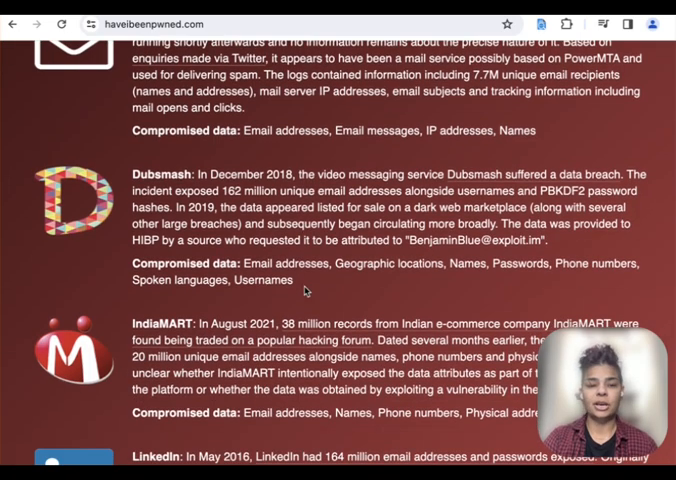
{"action": "scroll", "scroll_direction": "down", "scroll_amount": 3}
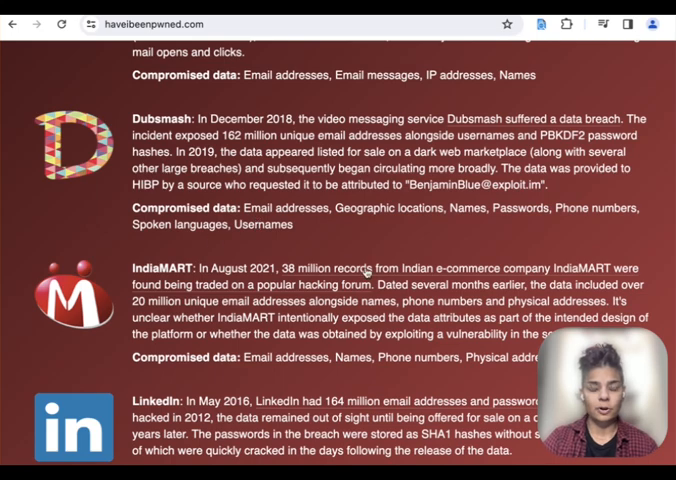
{"action": "scroll", "scroll_direction": "down", "scroll_amount": 3}
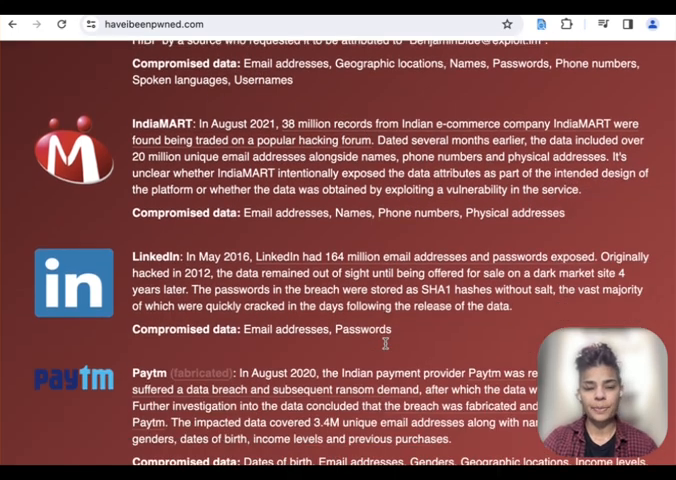
{"action": "scroll", "scroll_direction": "down", "scroll_amount": 3}
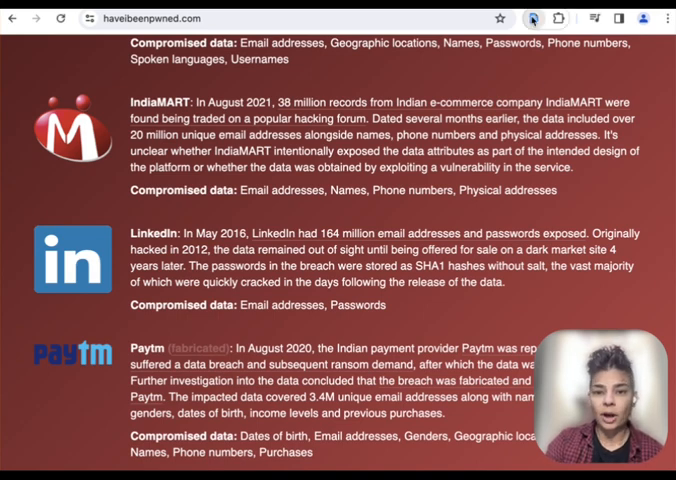
Step: Capture the full breach results page into the Data Breach case with the Forensic OSINT extension
{"action": "left_click", "coordinate": [532, 18]}
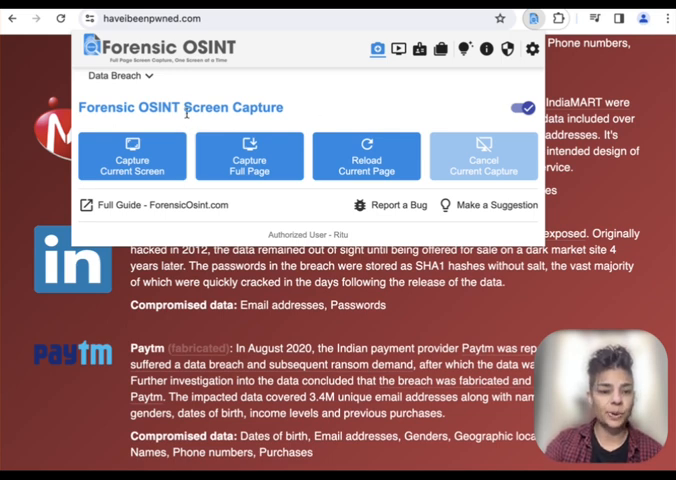
{"action": "mouse_move", "coordinate": [346, 104]}
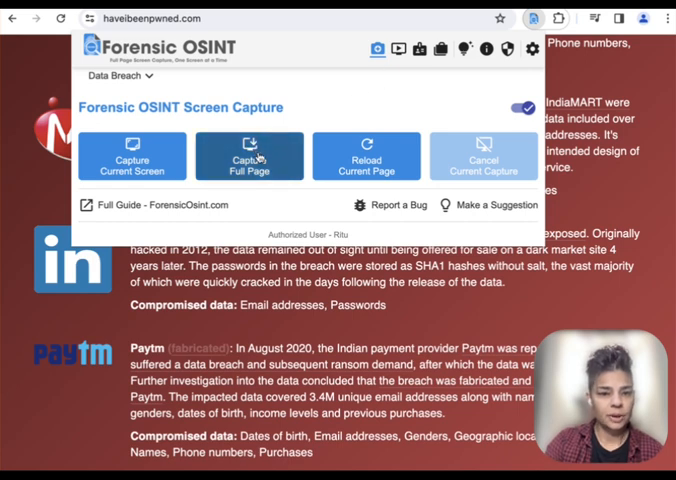
{"action": "left_click", "coordinate": [248, 156]}
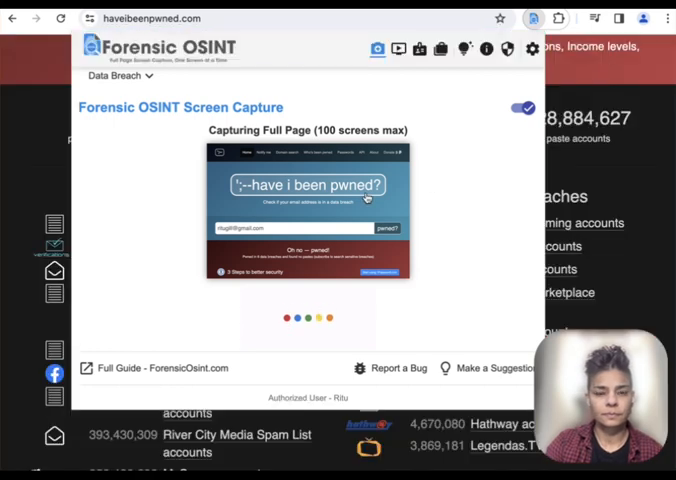
{"action": "scroll", "scroll_direction": "down", "scroll_amount": 3}
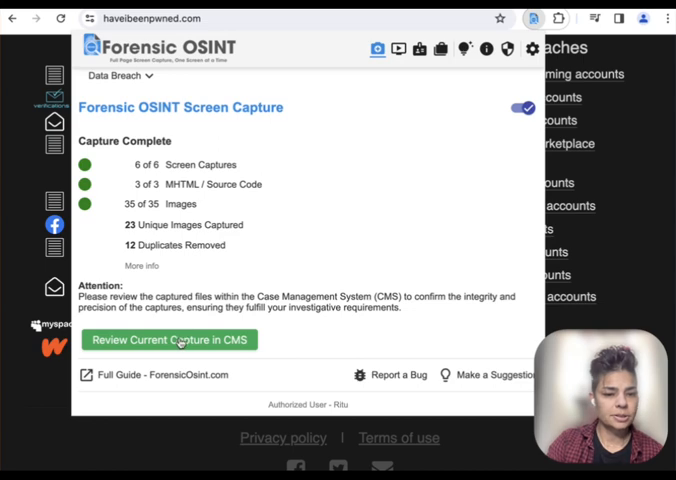
{"action": "mouse_move", "coordinate": [236, 340]}
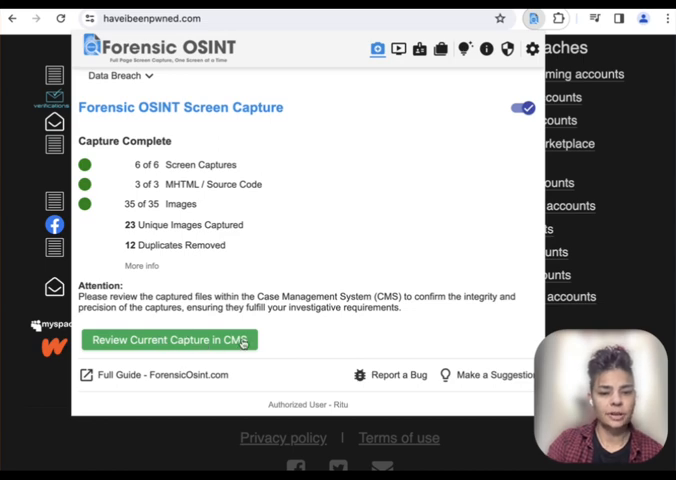
Step: Review the haveibeenpwned.com capture under Data Breach in case management, browsing its screen captures
{"action": "left_click", "coordinate": [170, 340]}
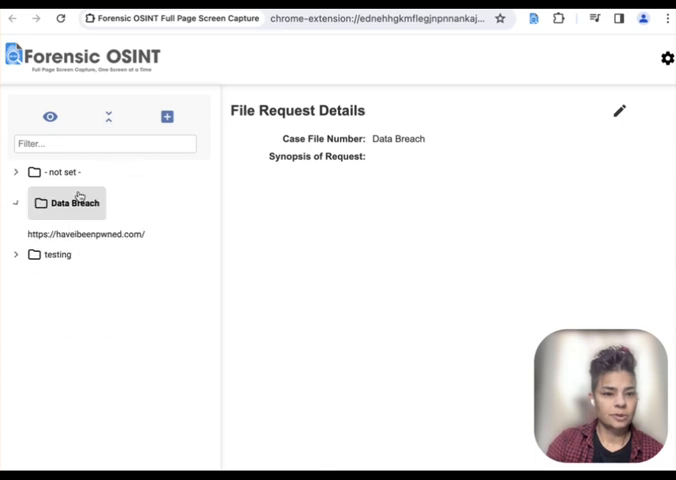
{"action": "left_click", "coordinate": [88, 234]}
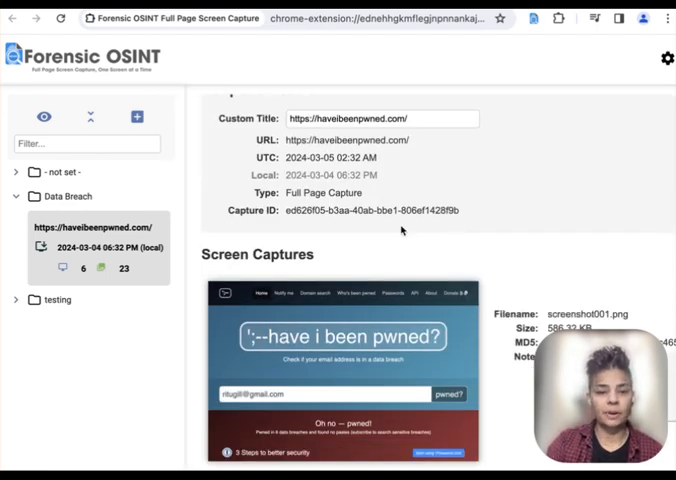
{"action": "scroll", "scroll_direction": "down", "scroll_amount": 3}
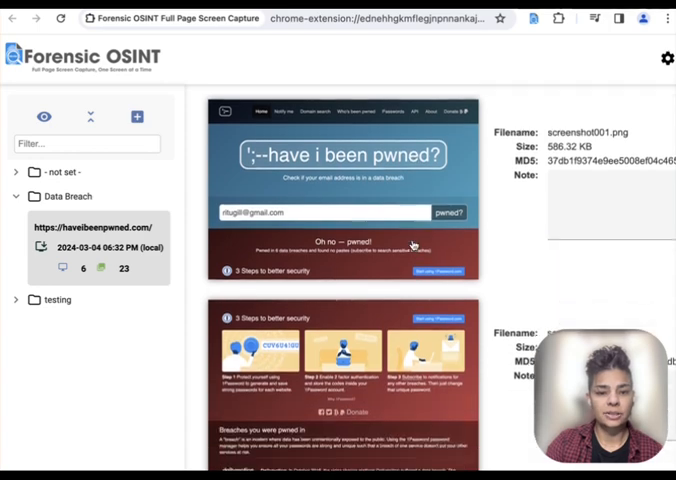
{"action": "scroll", "scroll_direction": "down", "scroll_amount": 3}
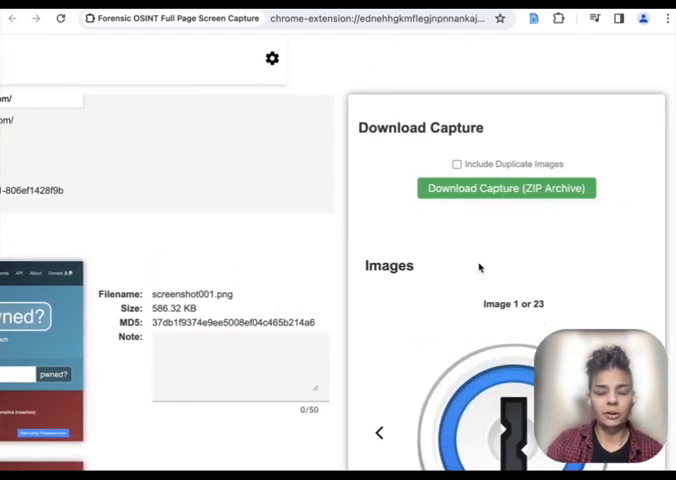
Step: Note 'ritu's data breaches' on screenshot001 and download the capture as a ZIP archive
{"action": "scroll", "scroll_direction": "down", "scroll_amount": 3}
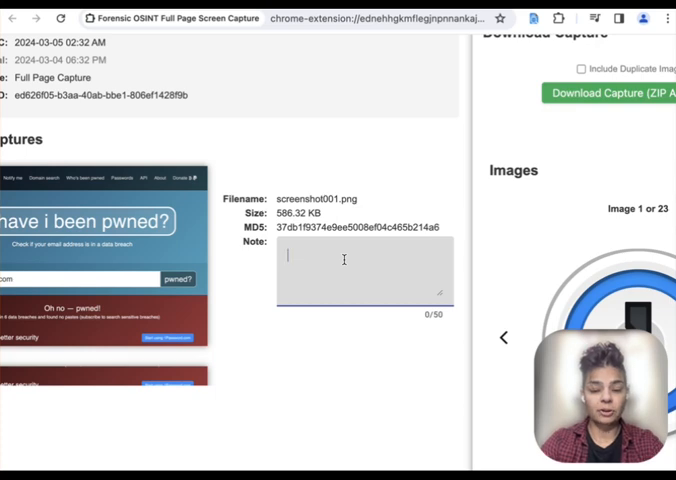
{"action": "type", "text": "ritu's"}
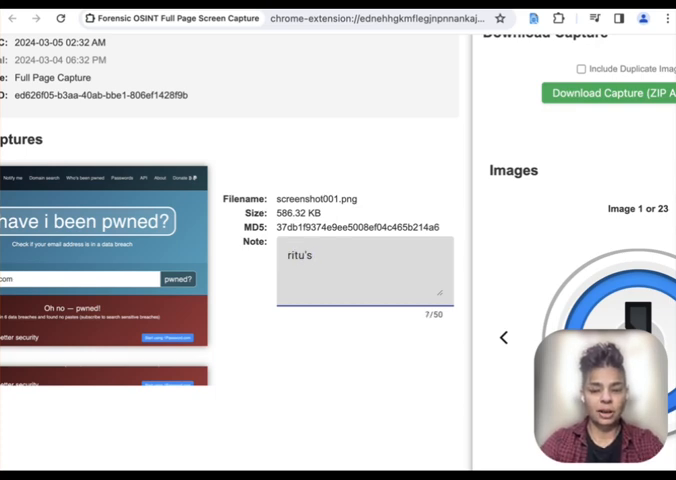
{"action": "type", "text": "data breaches."}
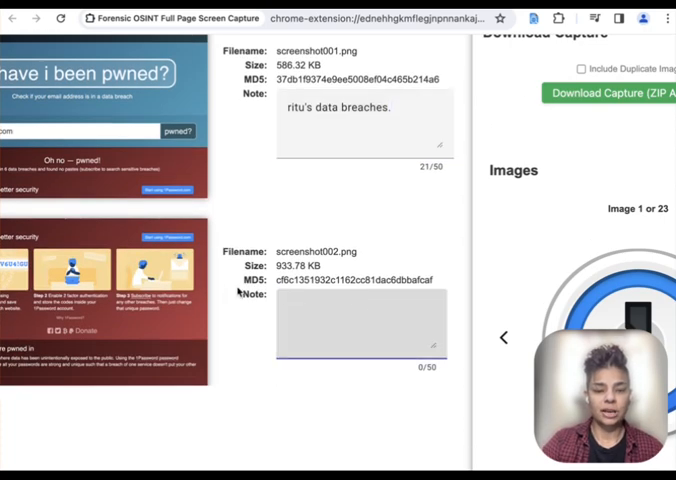
{"action": "left_click", "coordinate": [506, 178]}
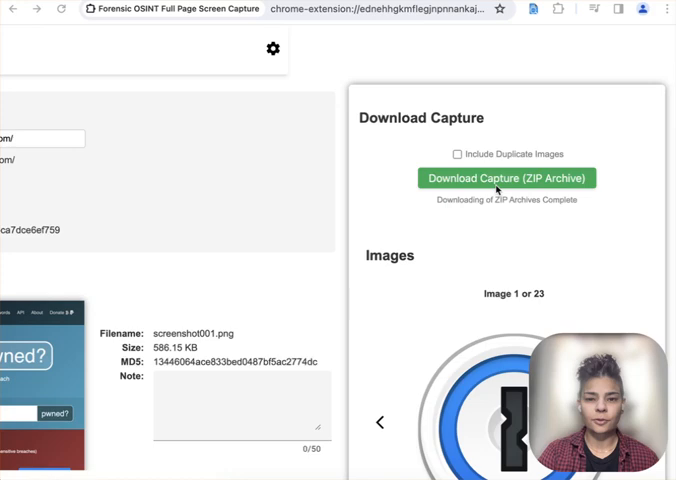
Step: Reveal the downloaded capture in Finder's Downloads folder
{"action": "left_click", "coordinate": [504, 178]}
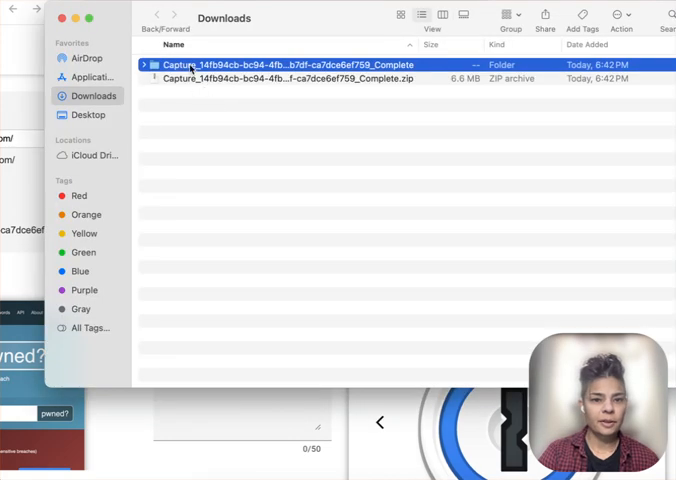
Step: Review the capture folder's report and file-hashes.html, then the ScreenCaptures folder of six PNGs
{"action": "double_click", "coordinate": [290, 64]}
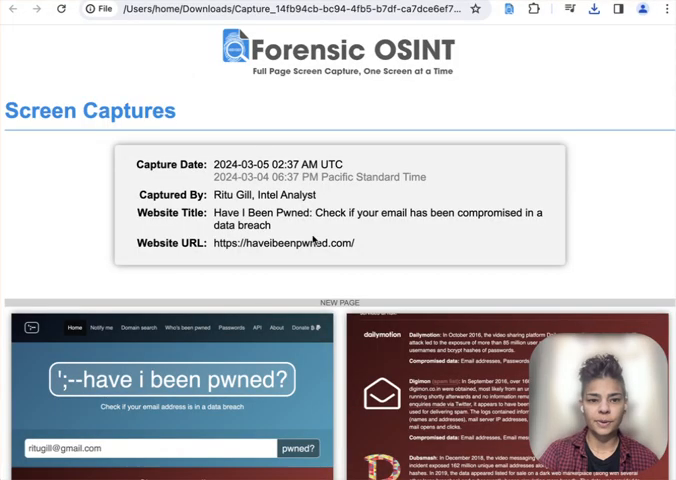
{"action": "scroll", "scroll_direction": "down", "scroll_amount": 3}
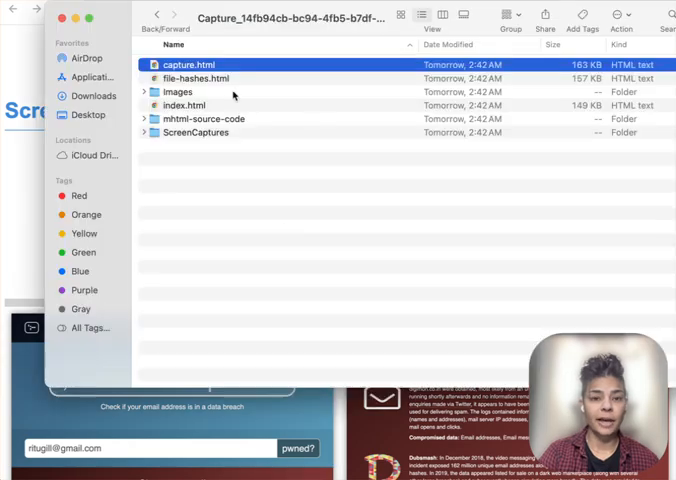
{"action": "double_click", "coordinate": [196, 78]}
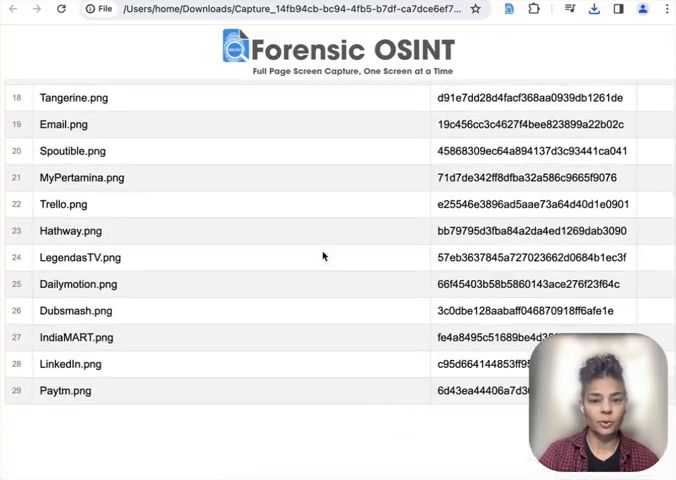
{"action": "scroll", "scroll_direction": "up", "scroll_amount": 3}
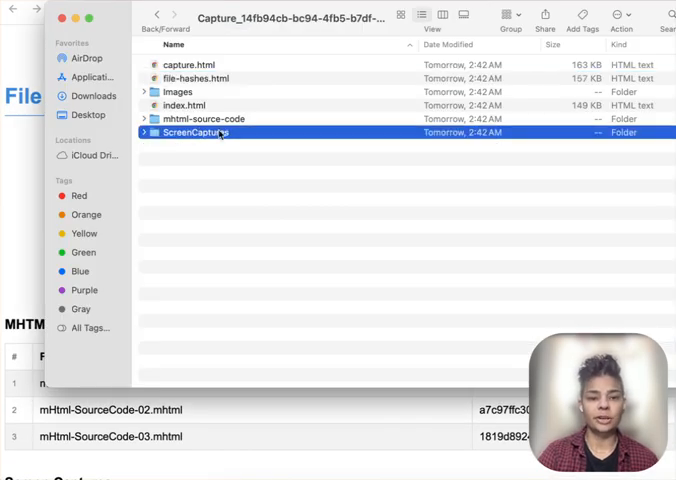
{"action": "double_click", "coordinate": [194, 132]}
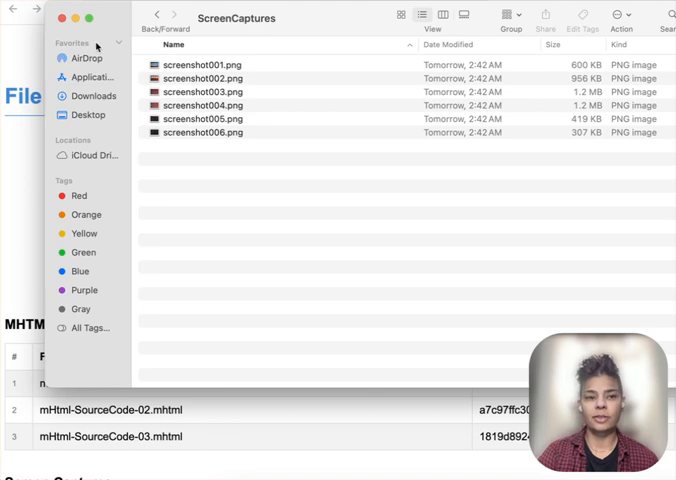